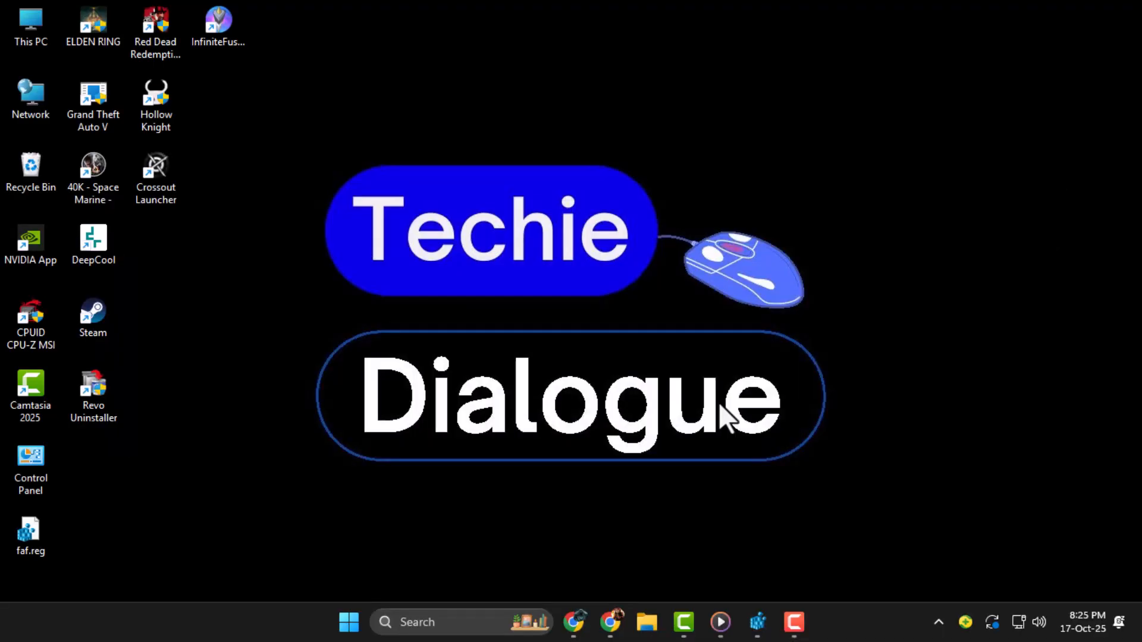
mouse_move(793, 451)
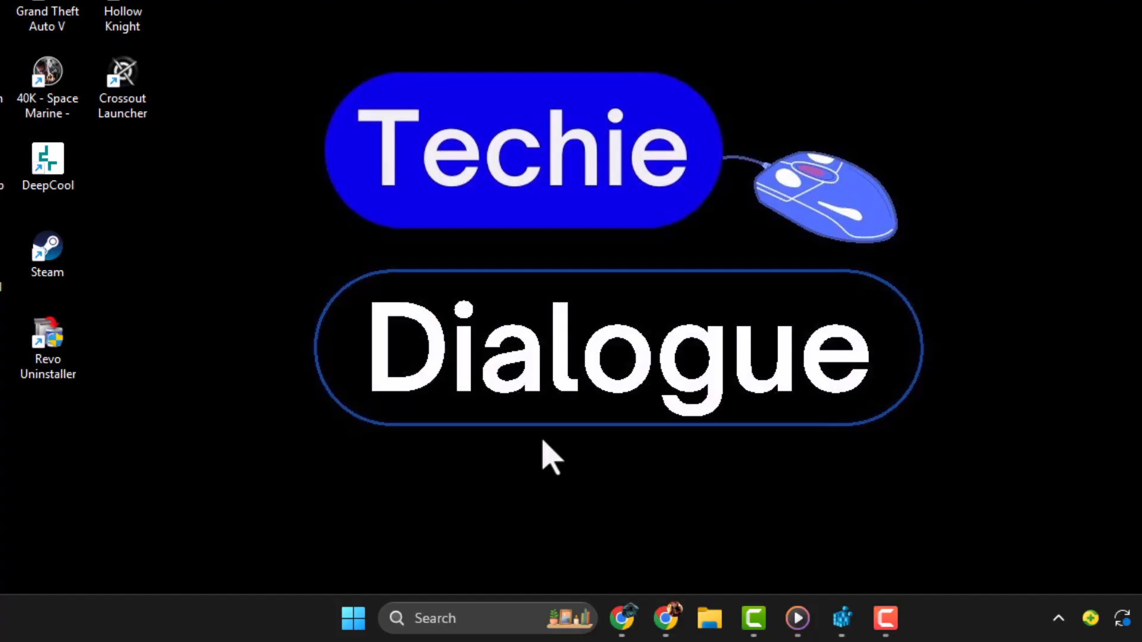
Step: Search for 'regedit' and launch Registry Editor as administrator
left_click(488, 618)
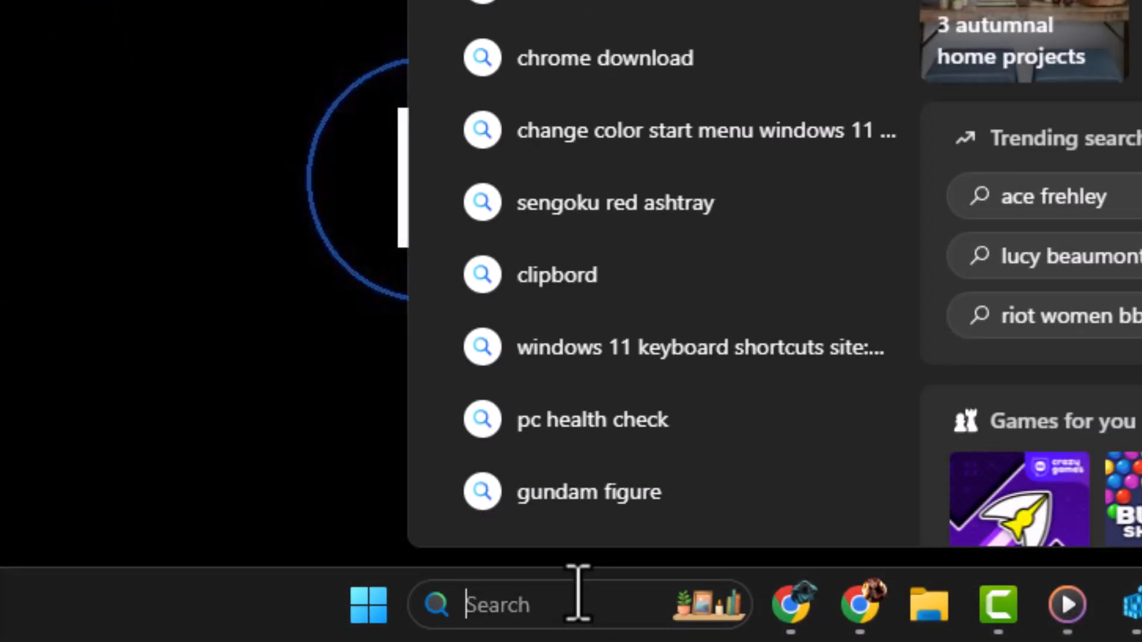
type("red")
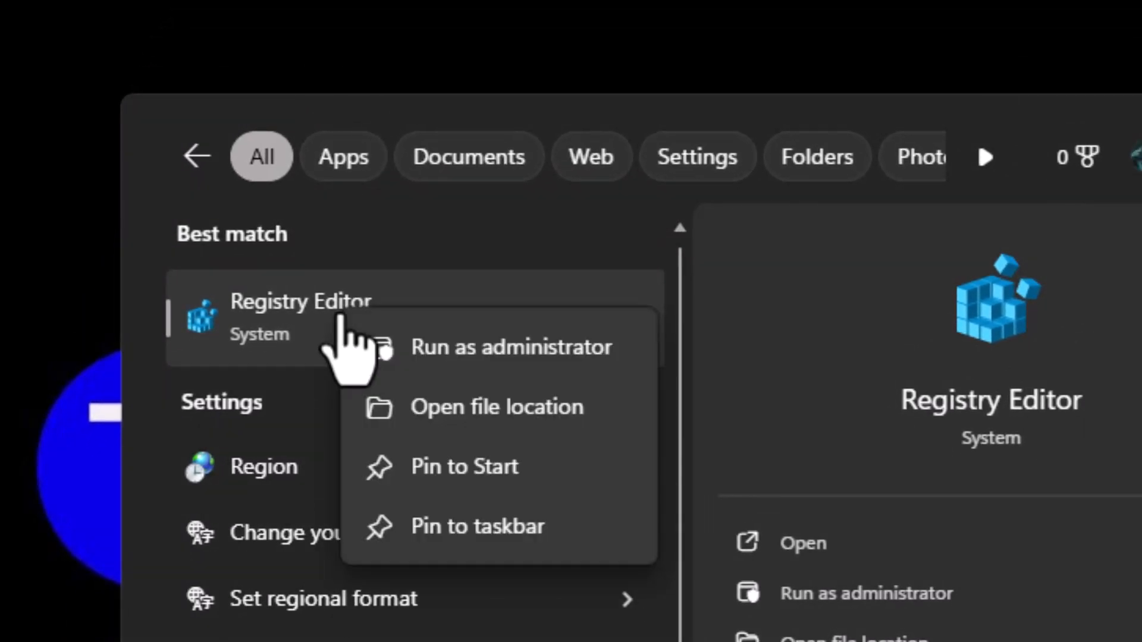
left_click(512, 346)
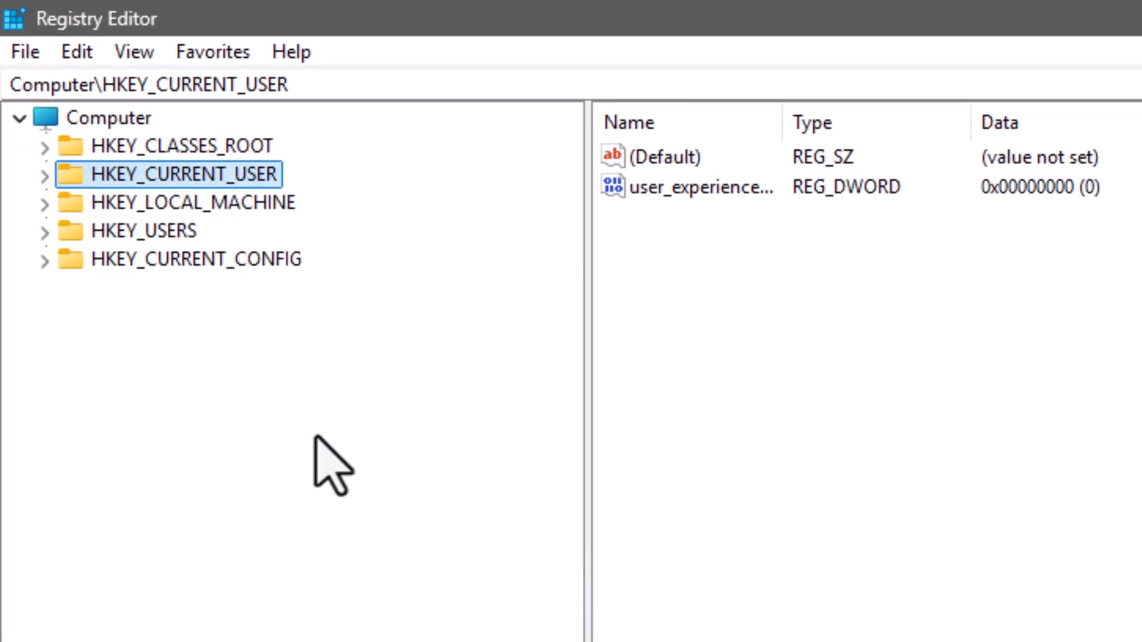
mouse_move(51, 127)
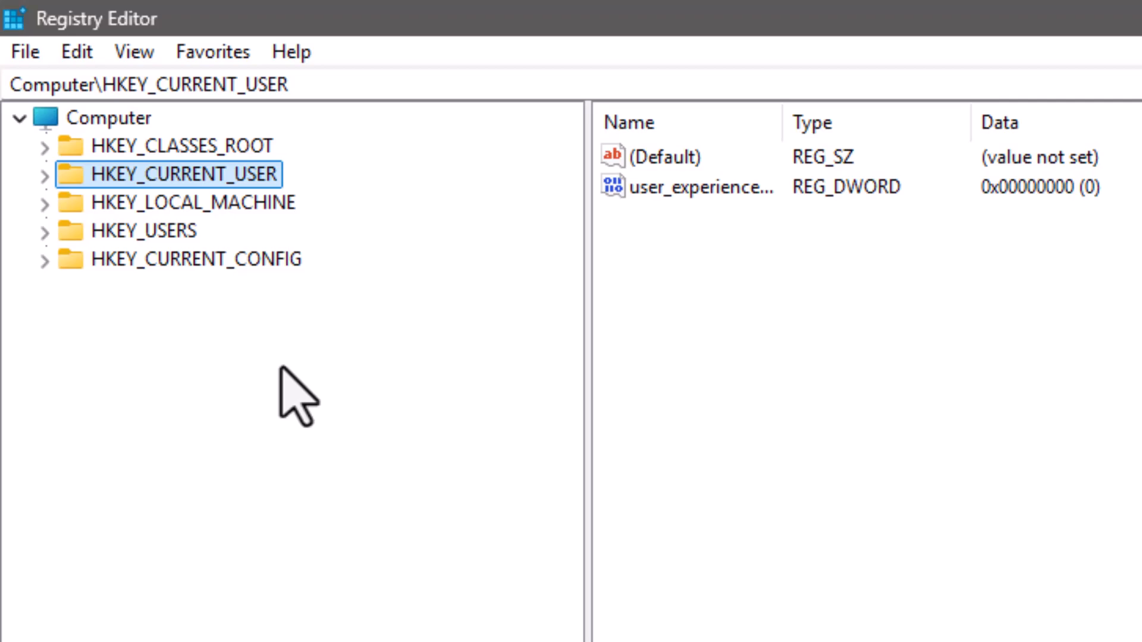
Step: Export the whole registry to a Desktop backup file named 17
left_click(24, 51)
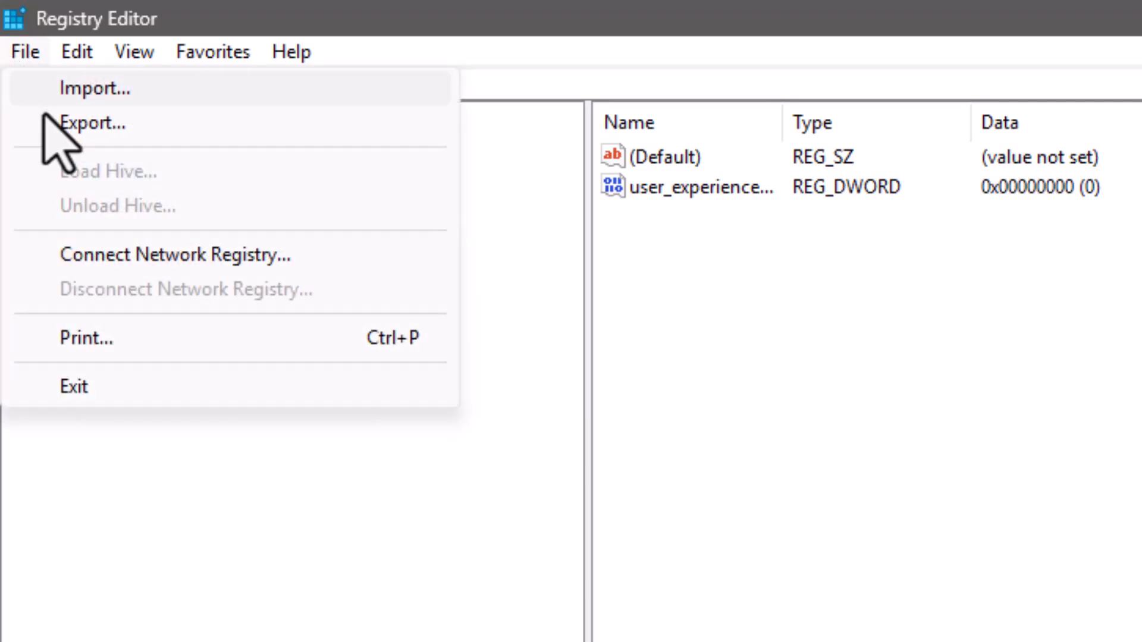
left_click(93, 123)
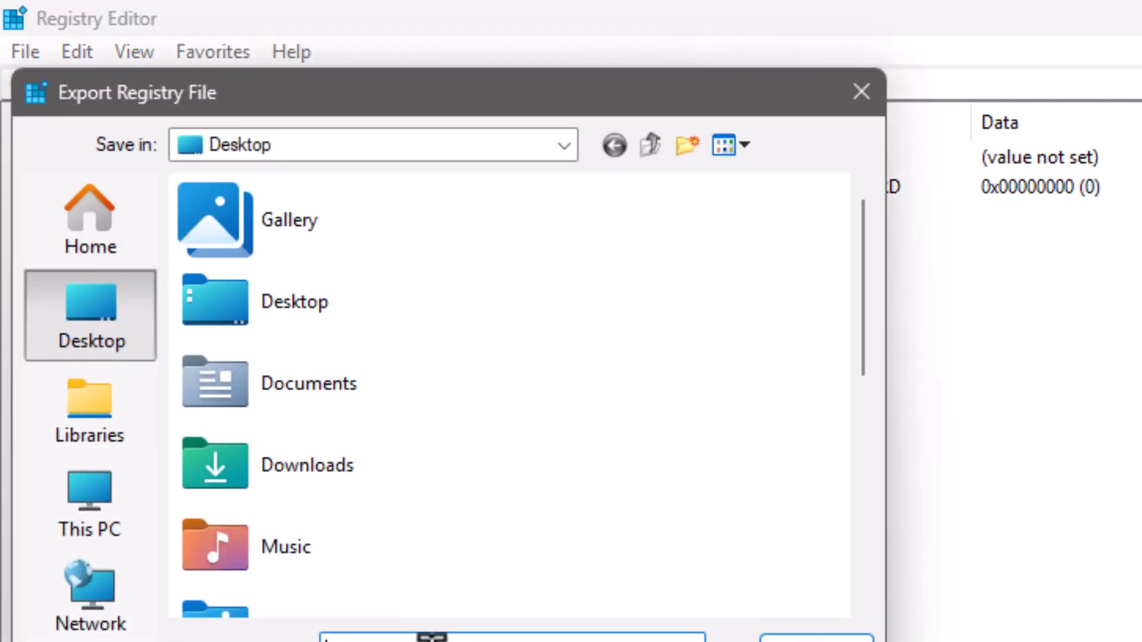
type("17")
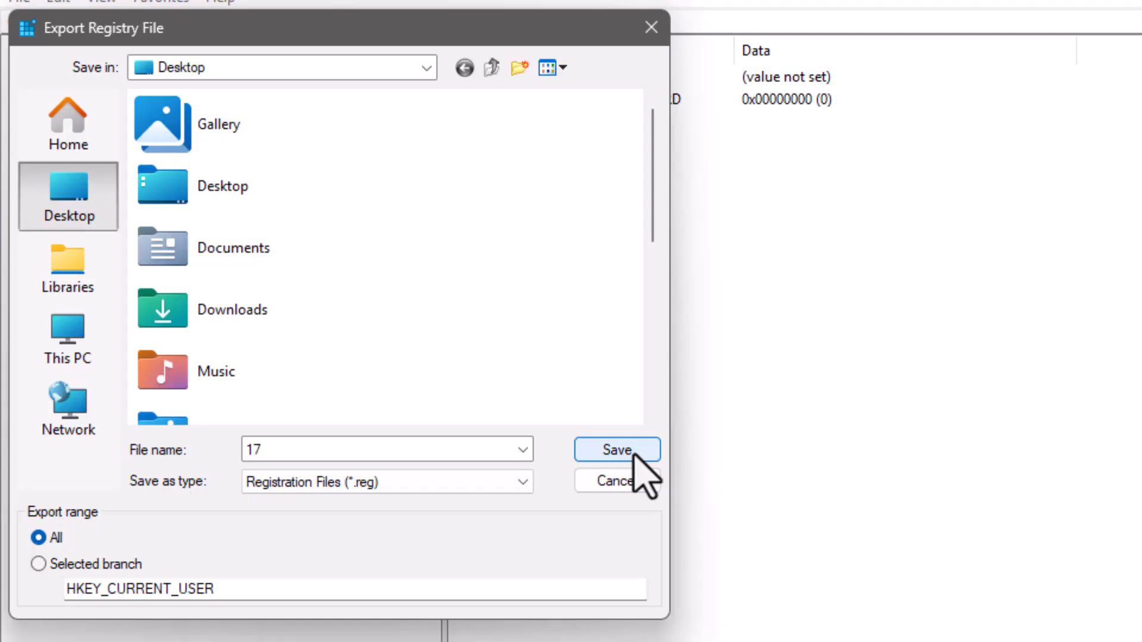
left_click(617, 449)
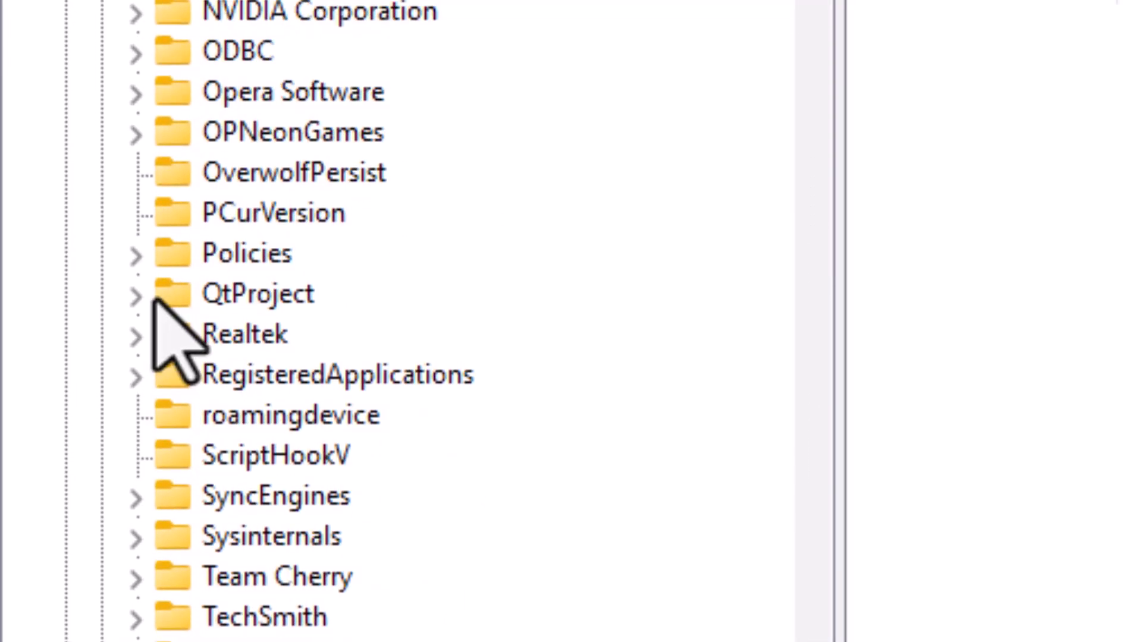
Step: Expand Policies, select Microsoft\Windows, and add a new WindowsCopilot key under it
left_click(136, 253)
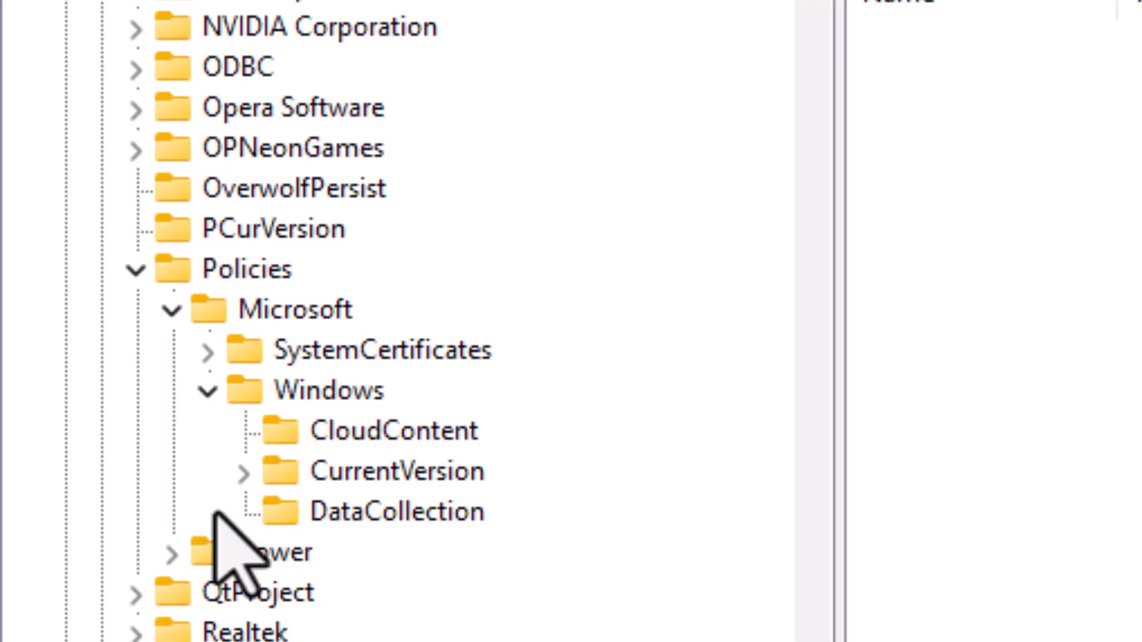
left_click(328, 390)
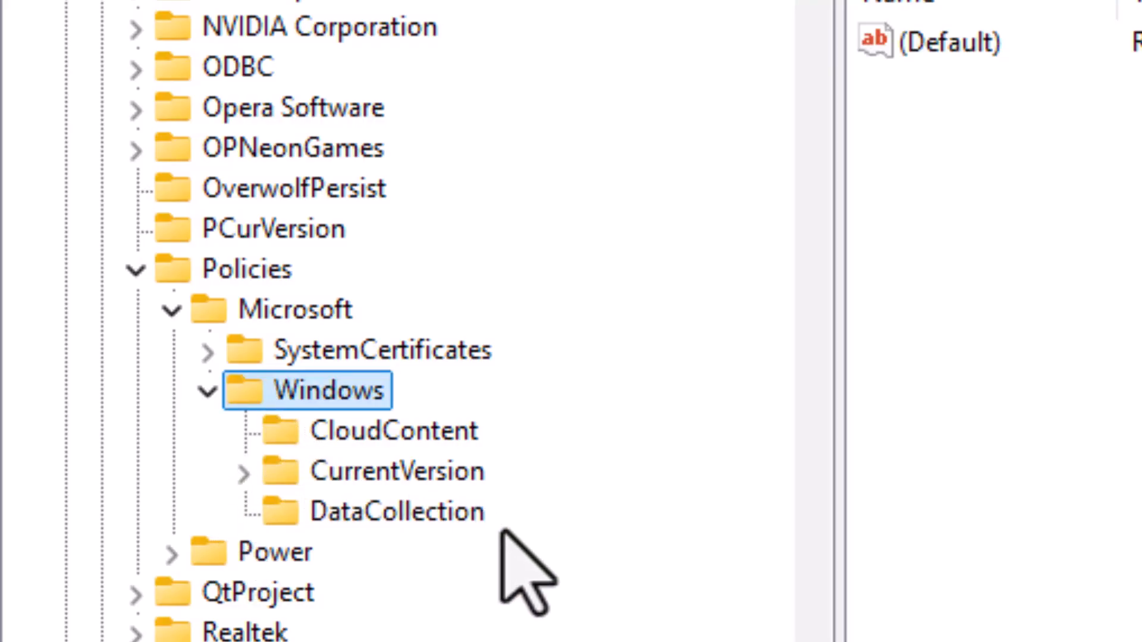
right_click(395, 510)
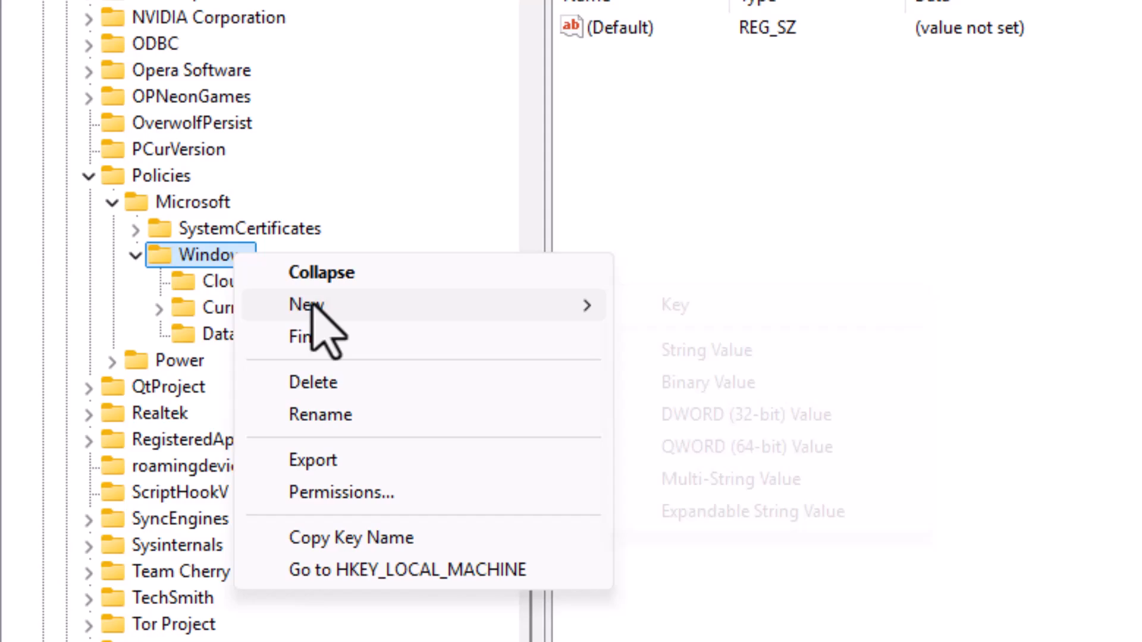
left_click(672, 305)
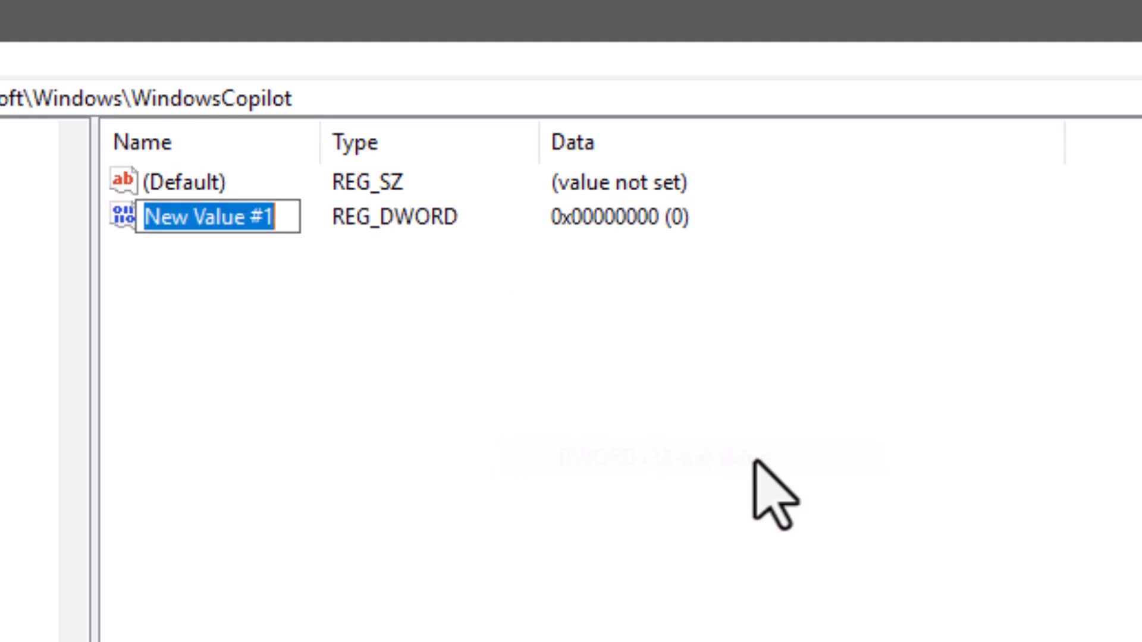
Step: Name the new DWORD (32-bit) value TurnOffWindowsCopilot
type("TurnOffWindowsCopilot")
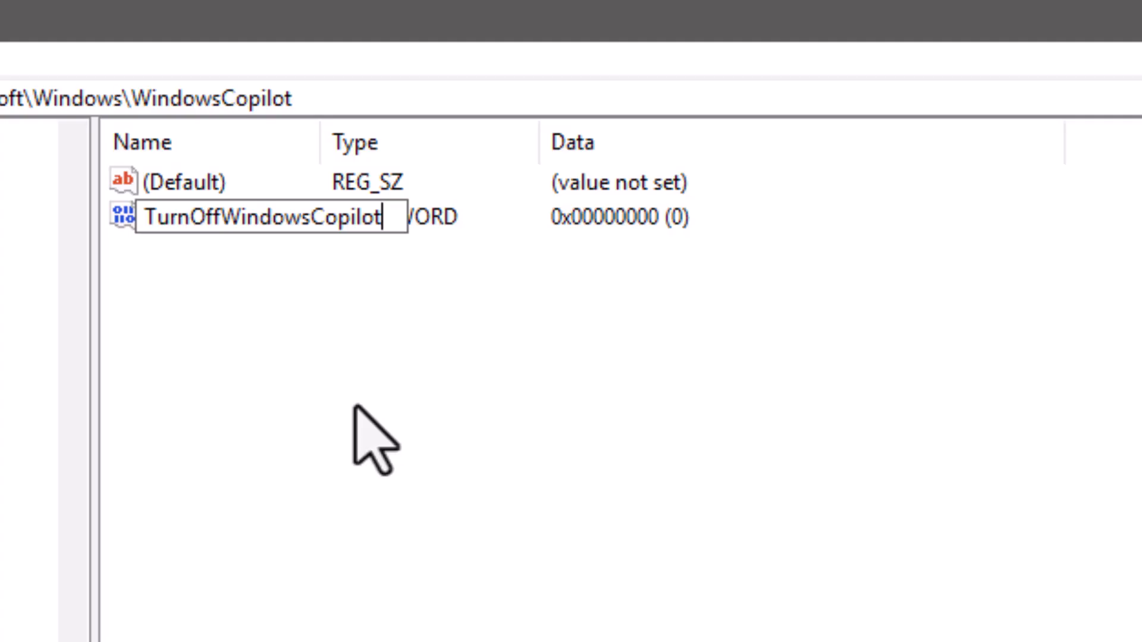
mouse_move(232, 218)
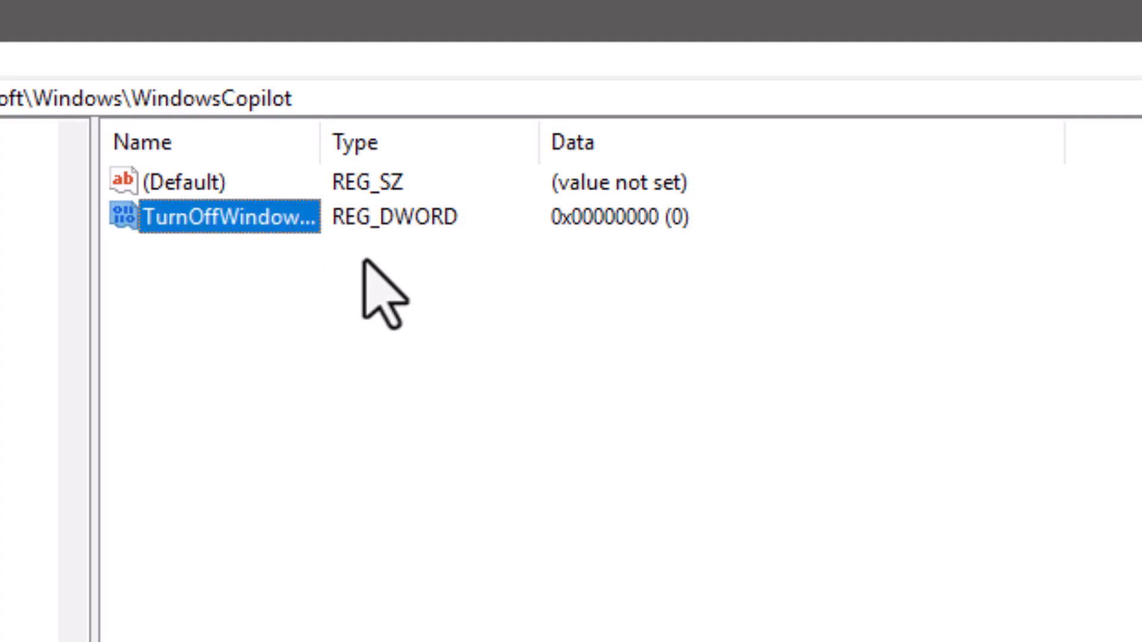
Step: Set TurnOffWindowsCopilot's value data to 1 and close Registry Editor
double_click(218, 216)
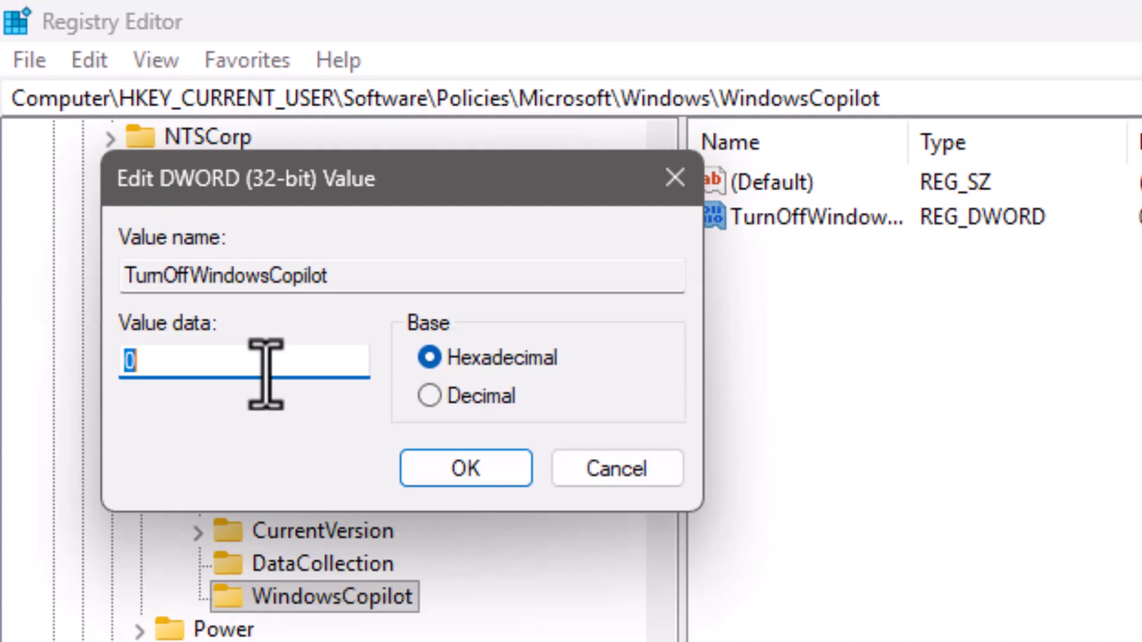
type("1")
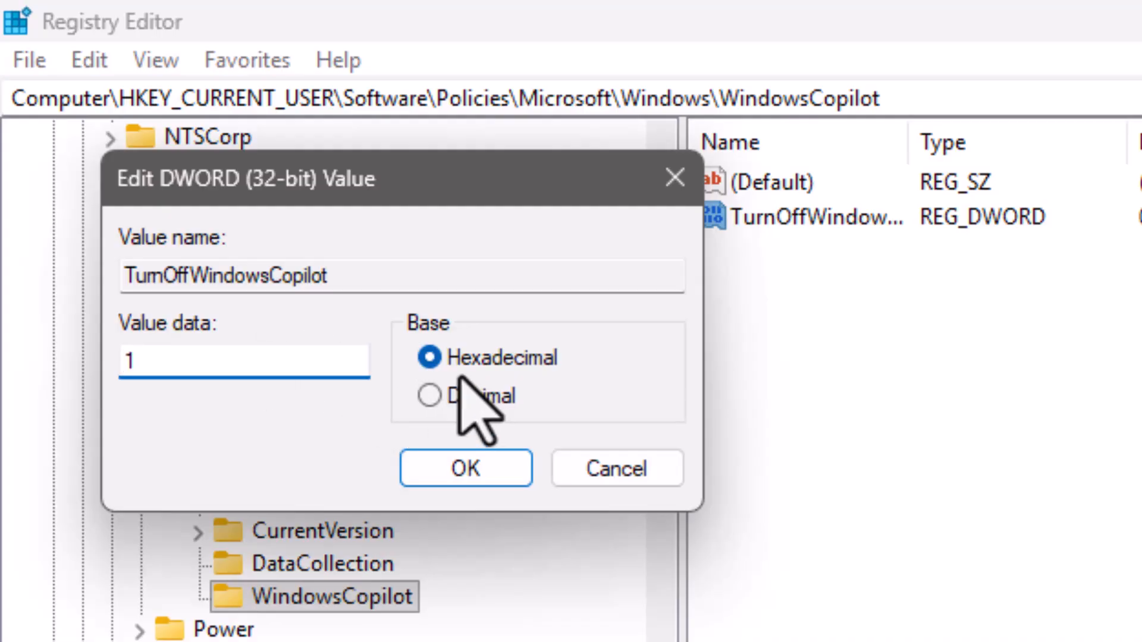
left_click(464, 468)
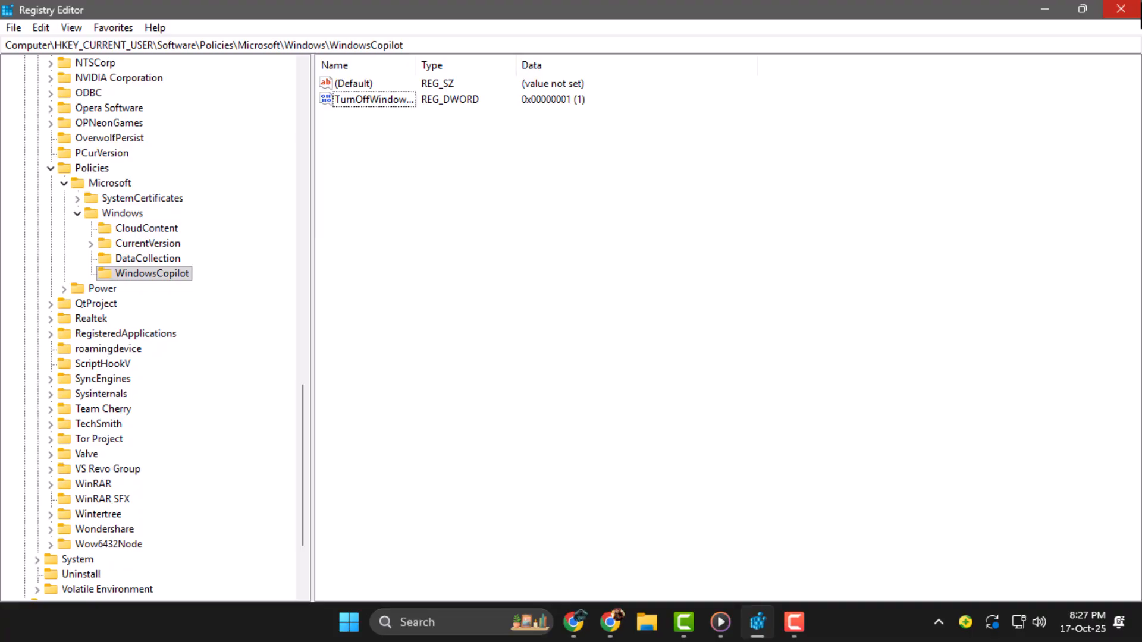
left_click(367, 622)
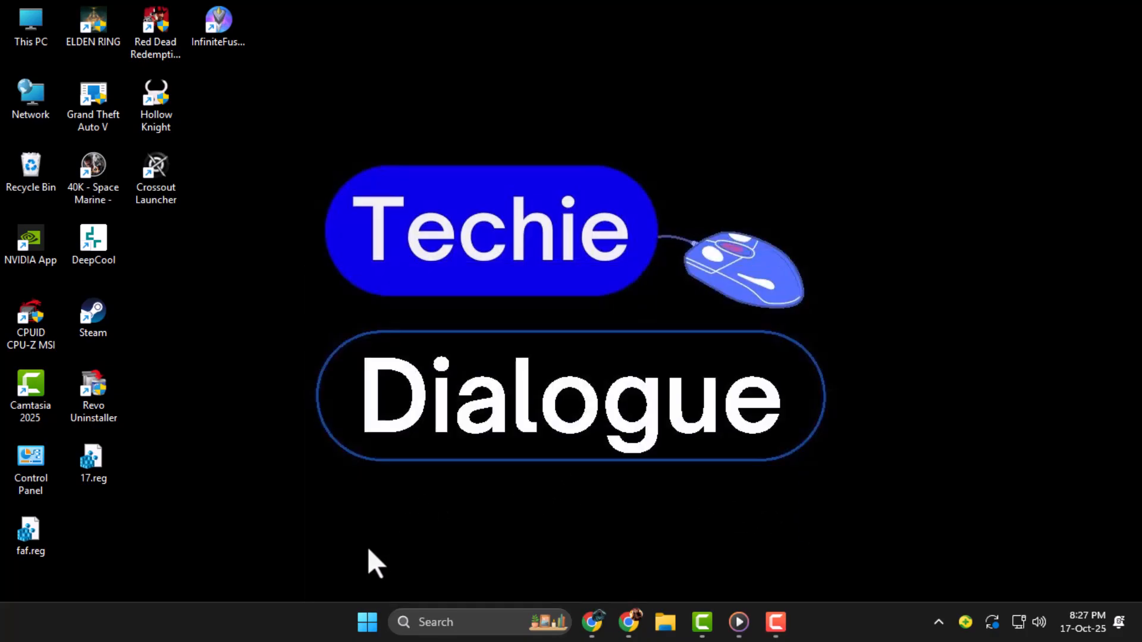
mouse_move(386, 597)
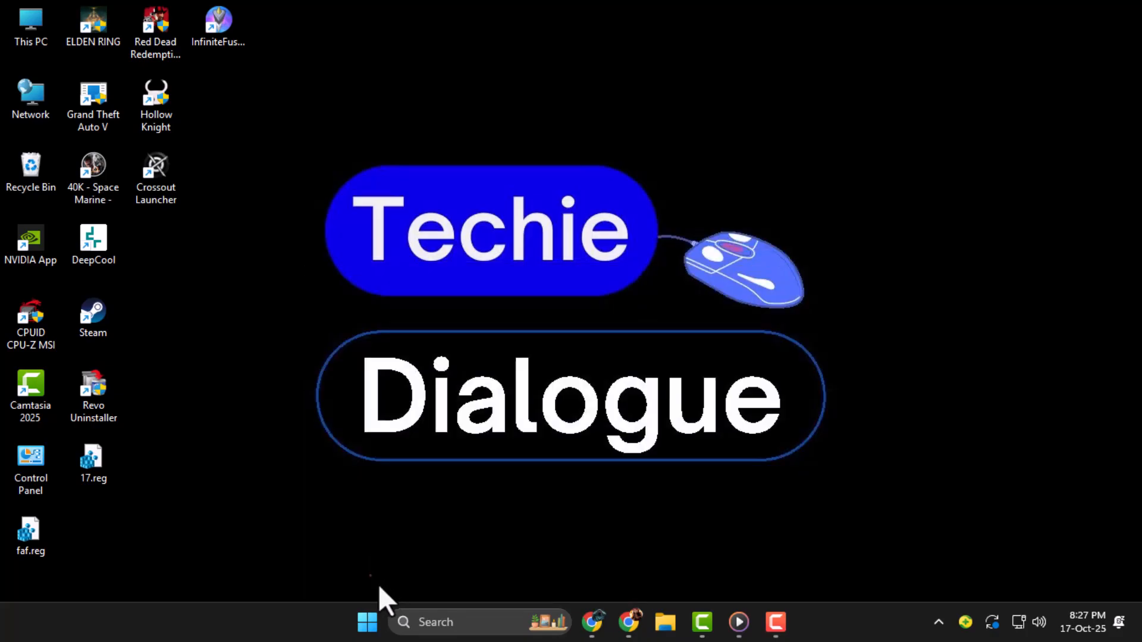